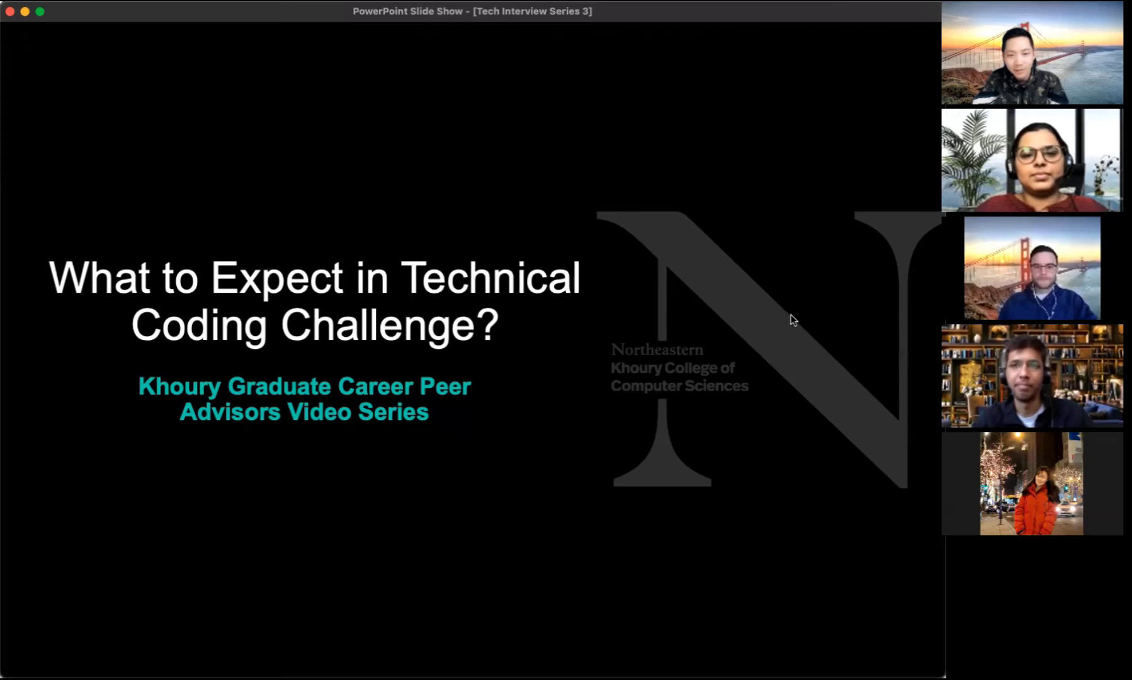
mouse_move(798, 334)
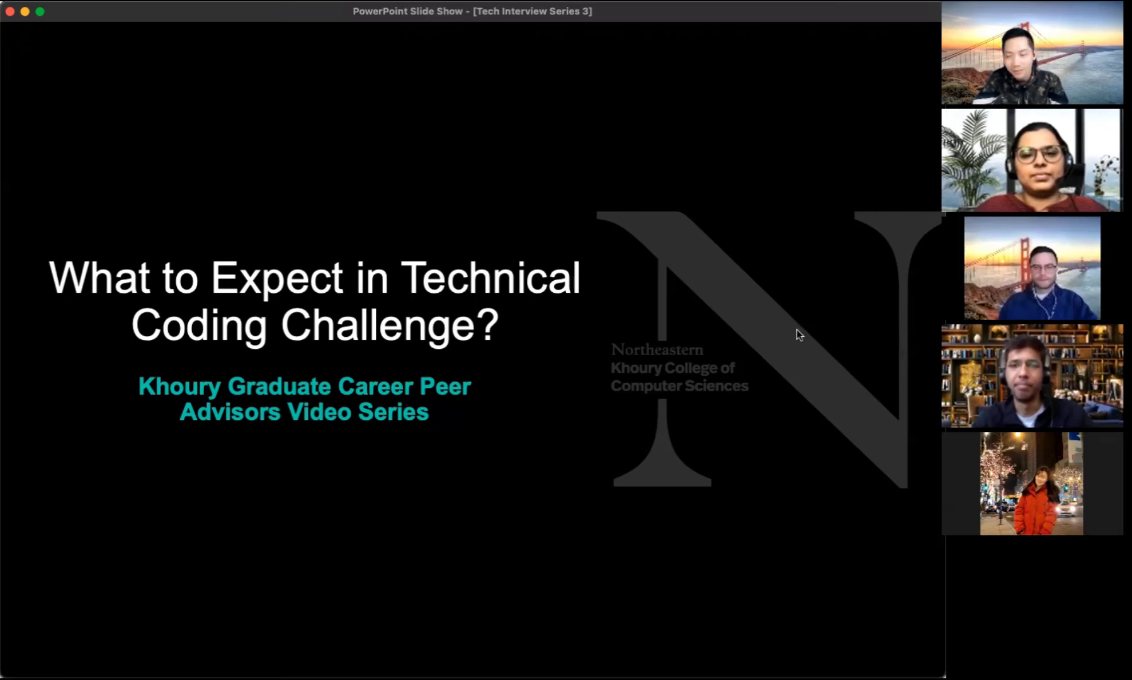
mouse_move(776, 410)
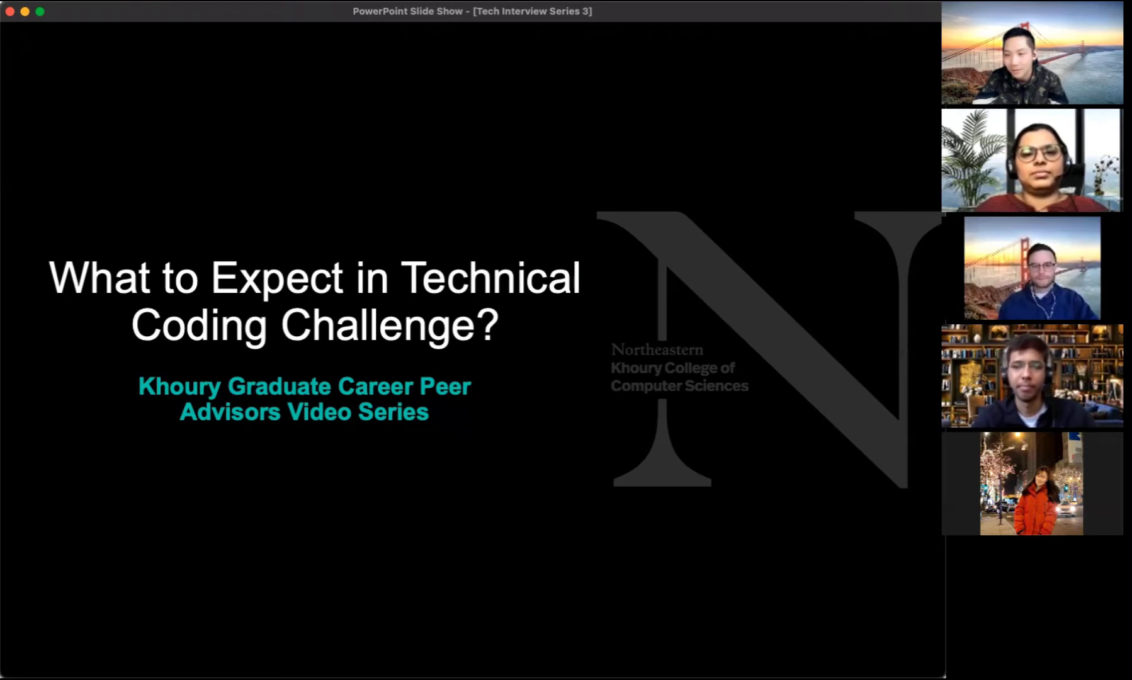
mouse_move(654, 482)
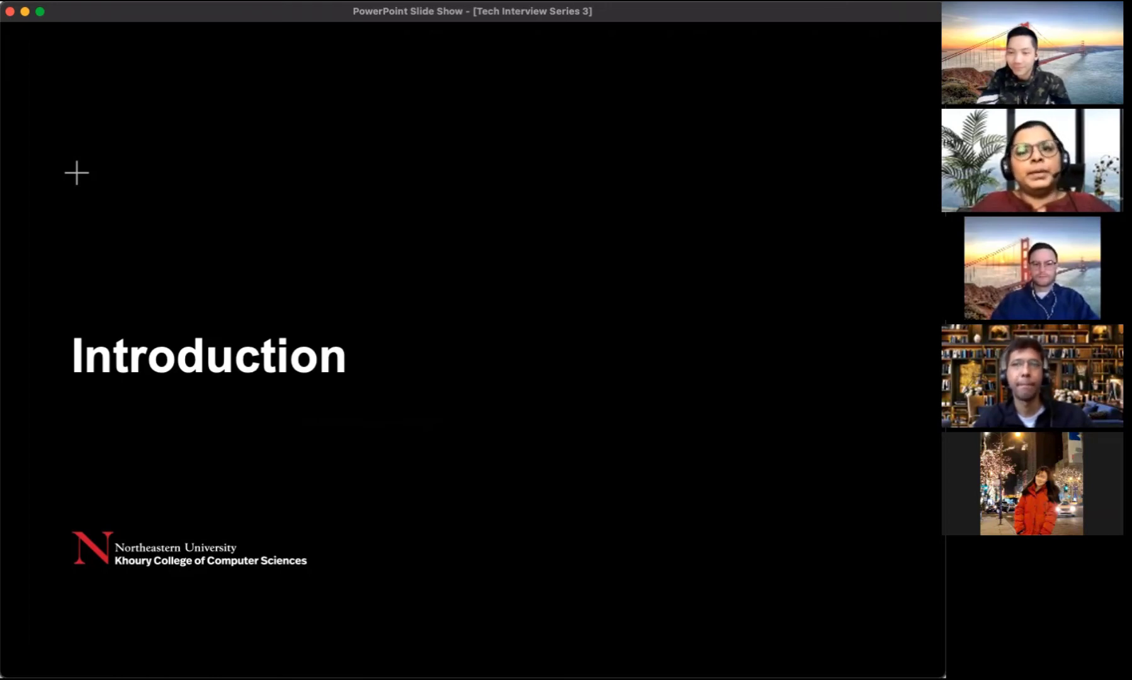
mouse_move(864, 412)
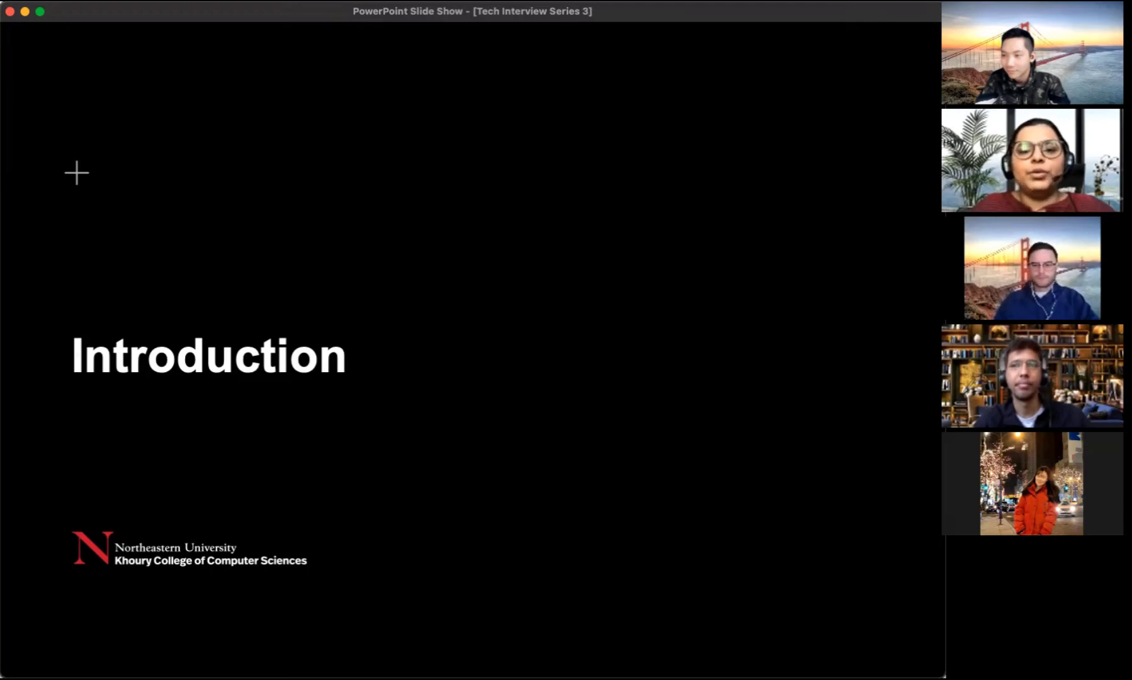
mouse_move(602, 547)
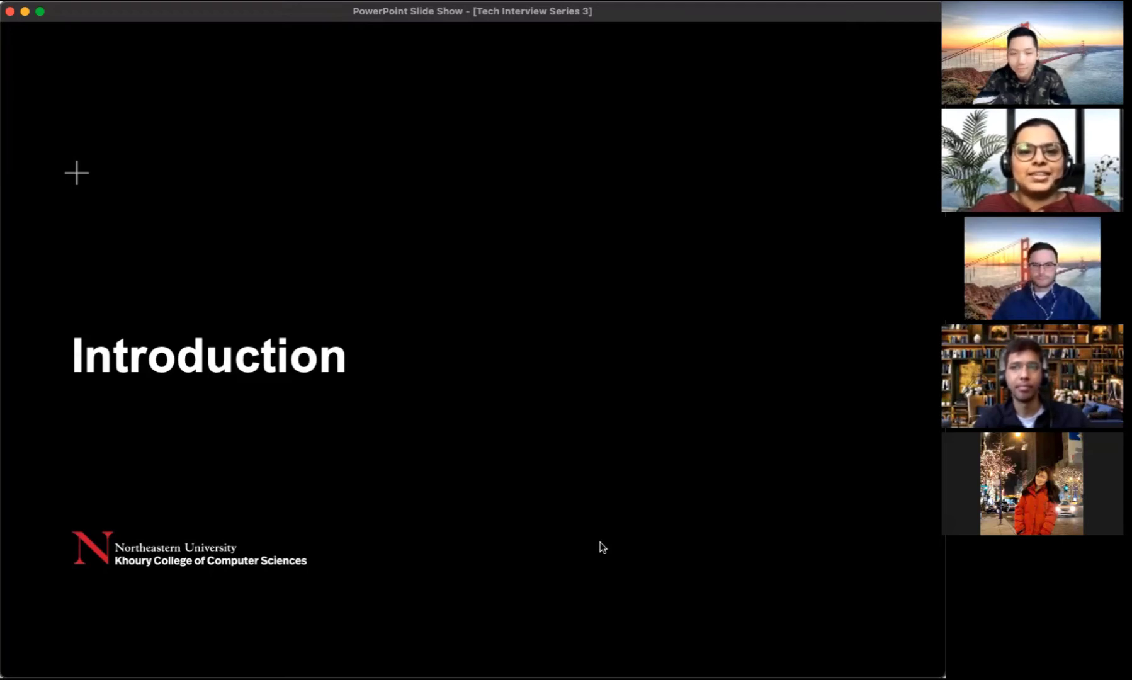
mouse_move(862, 390)
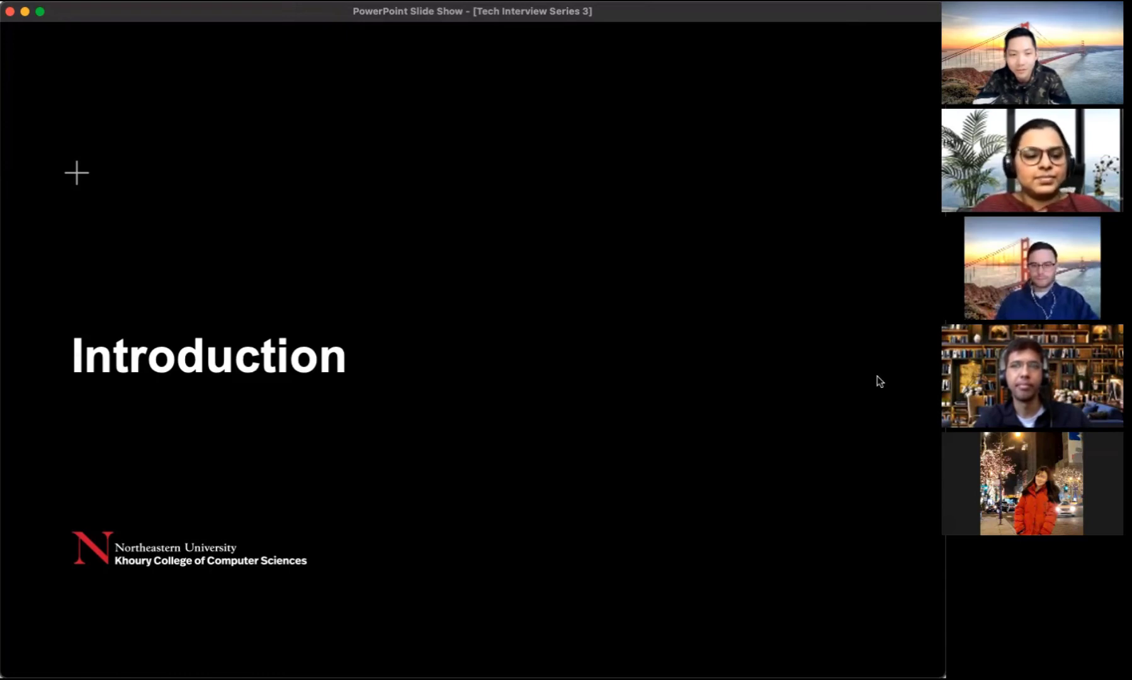
Step: Advance to slide 4, asking "How do you usually approach a problem?"
key(right)
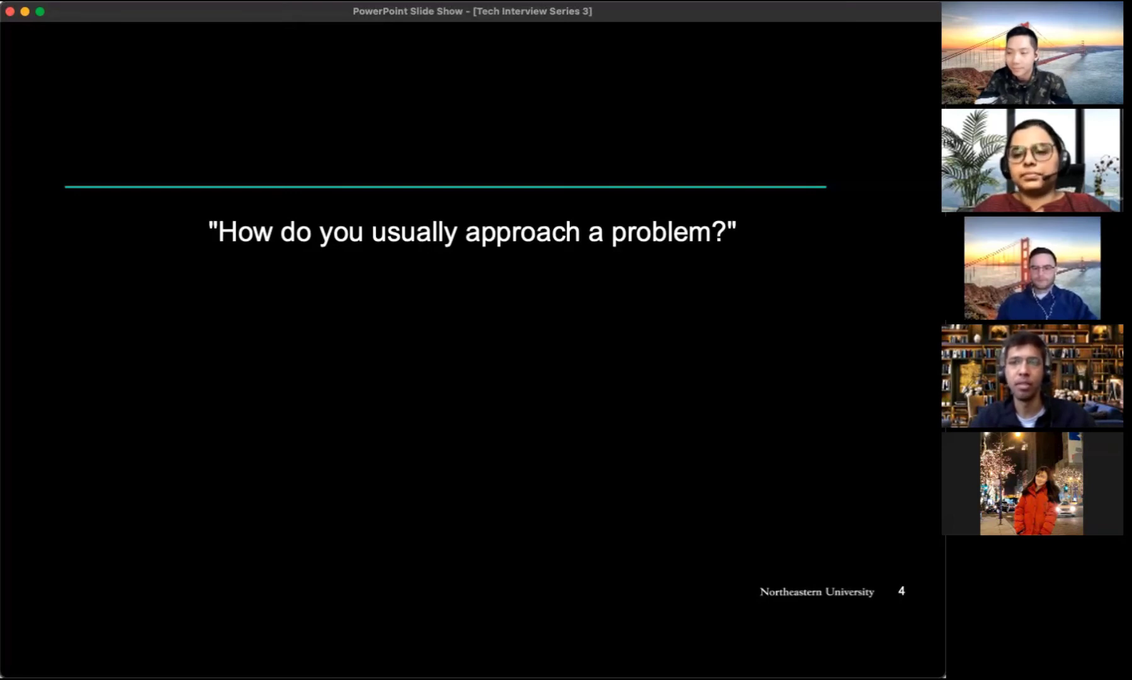
mouse_move(719, 469)
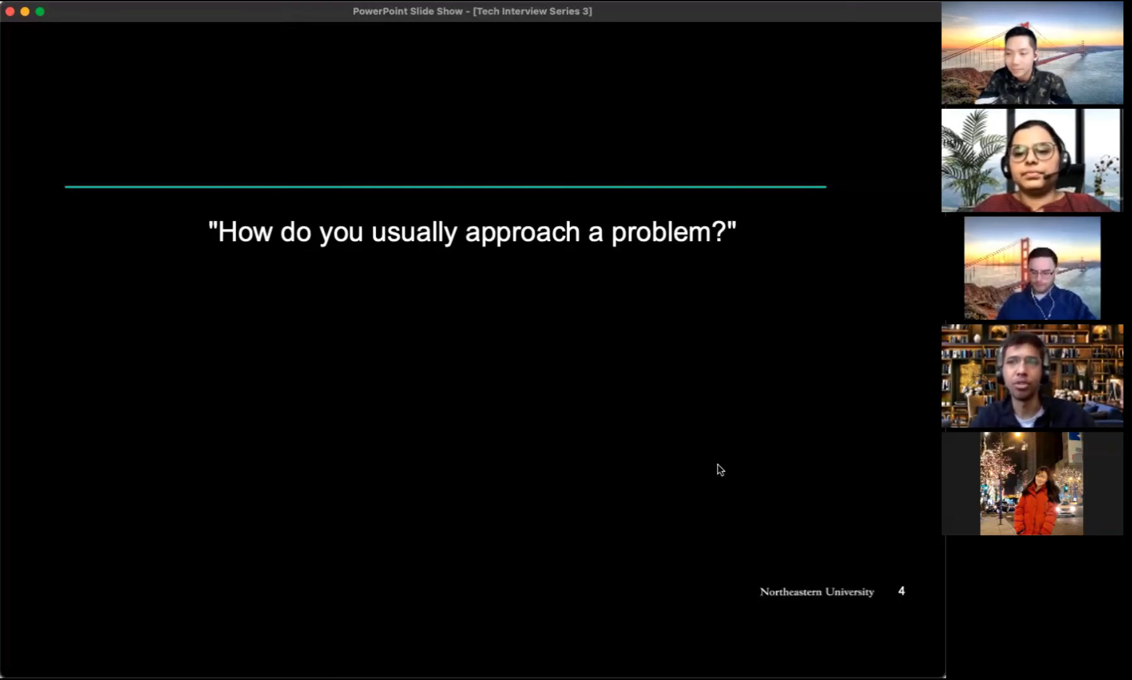
mouse_move(764, 420)
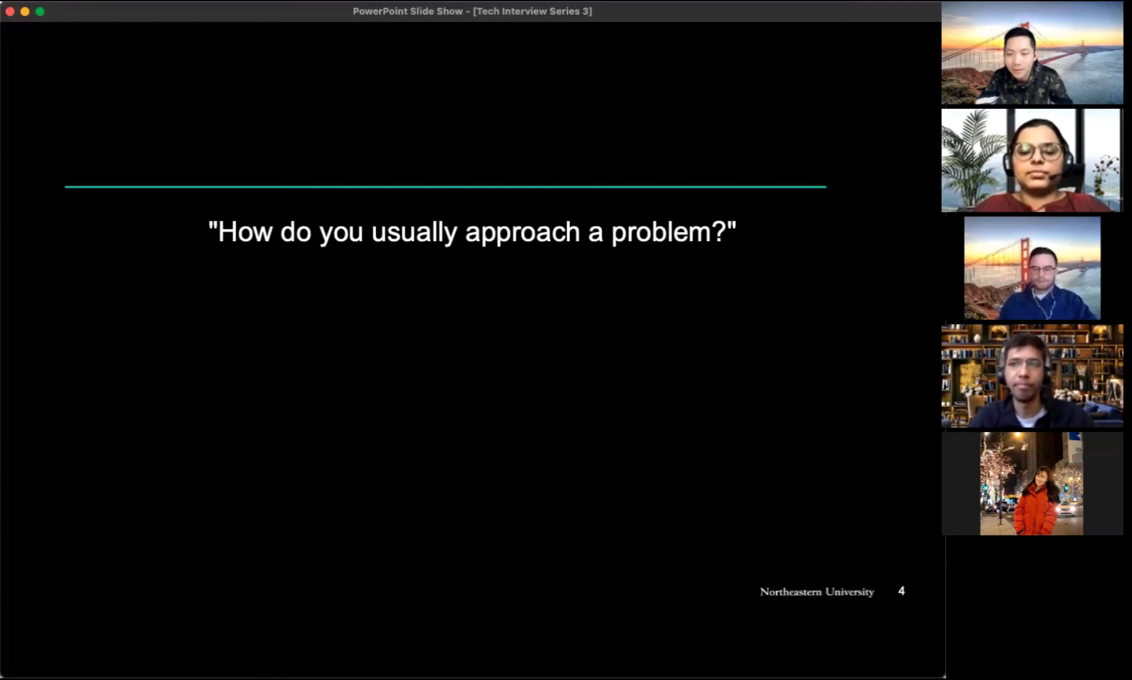
mouse_move(826, 405)
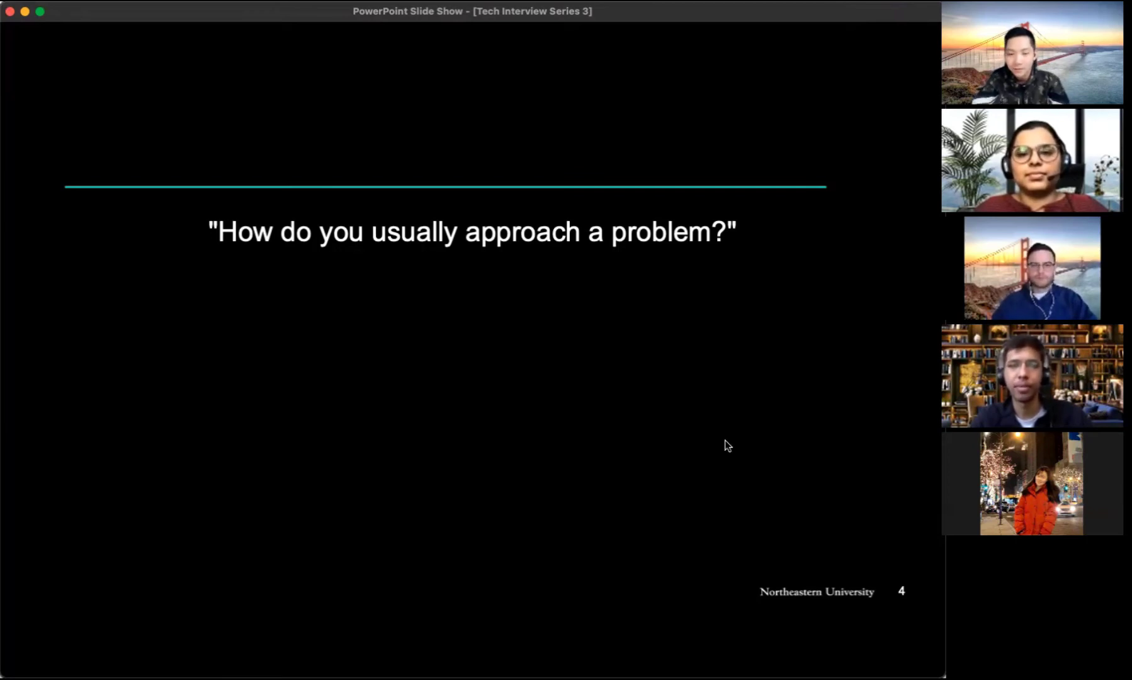
mouse_move(733, 447)
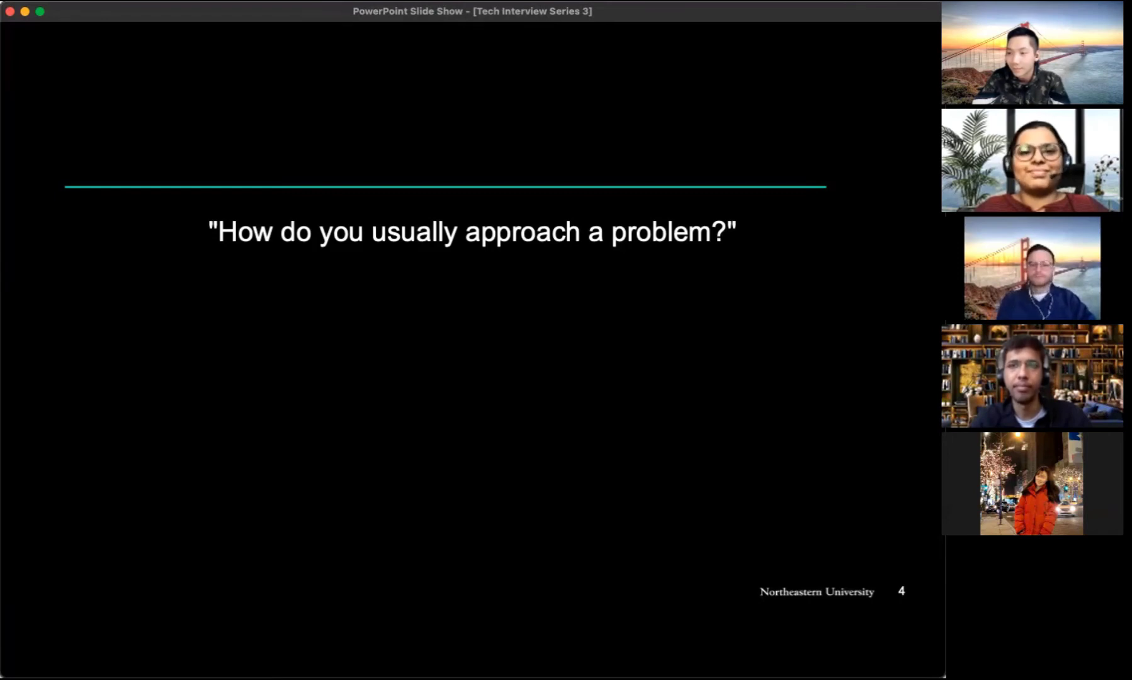
mouse_move(751, 384)
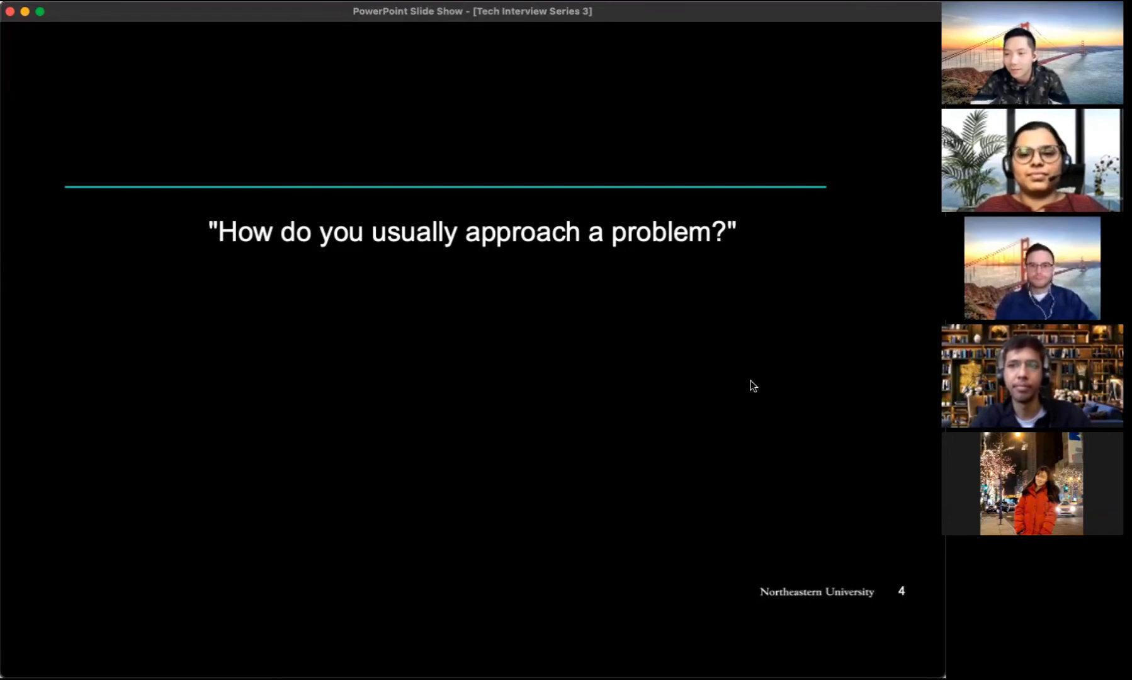
Step: Advance to slide 5 on what interviewers look for and how they evaluate
key(right)
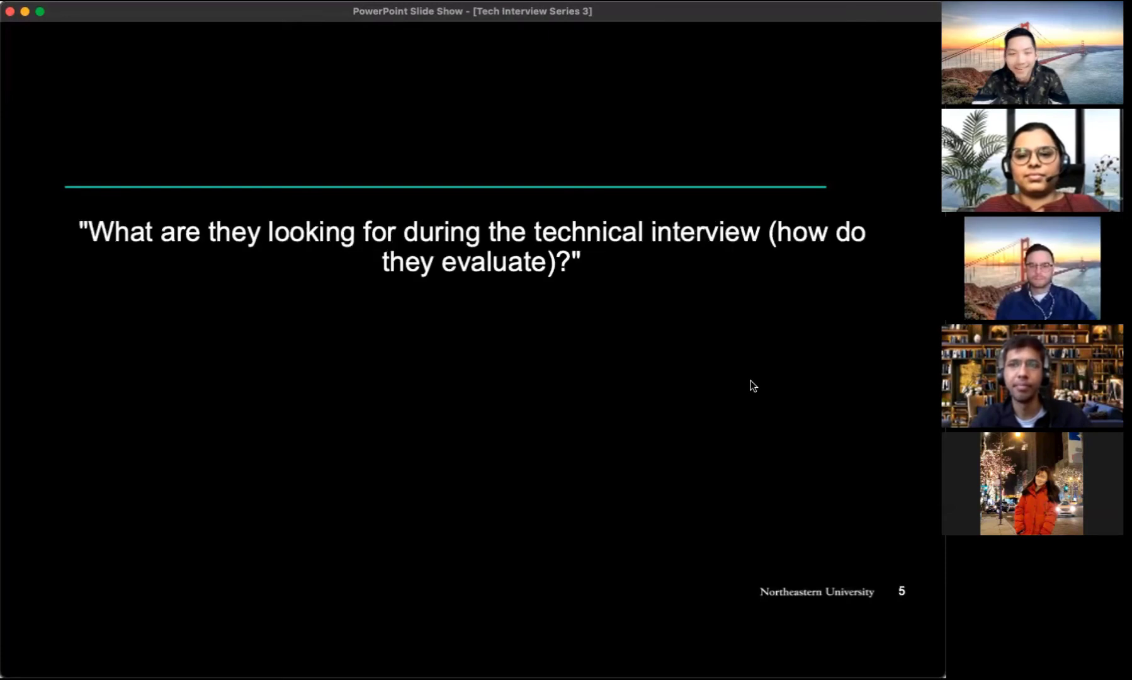
mouse_move(226, 394)
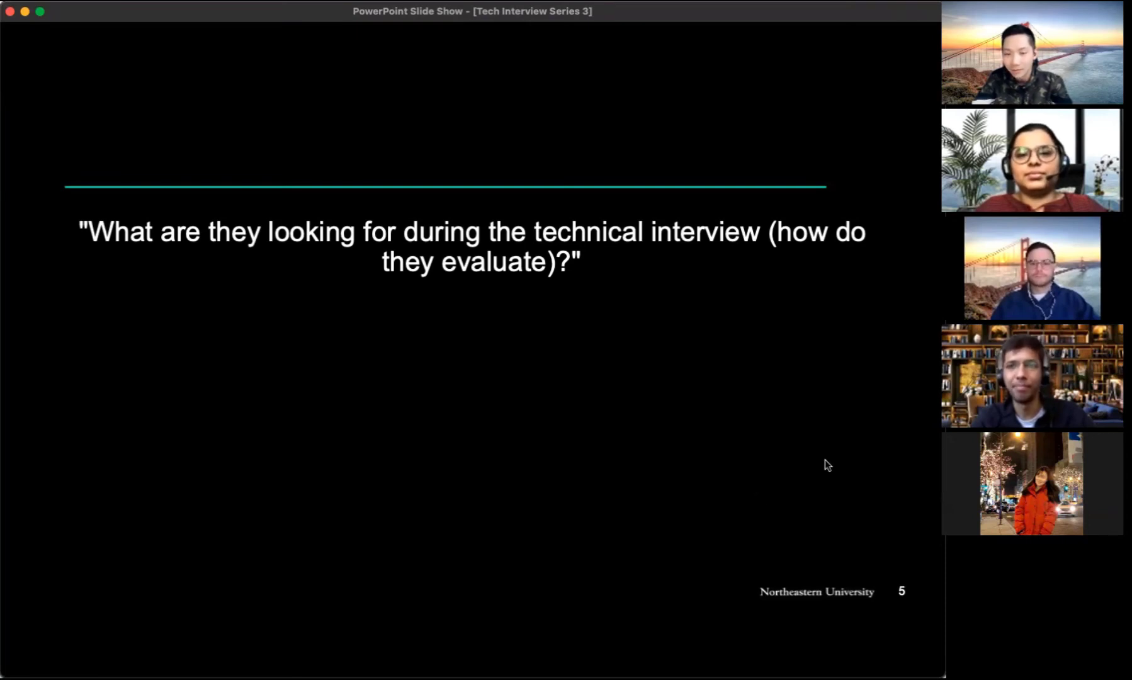
mouse_move(911, 410)
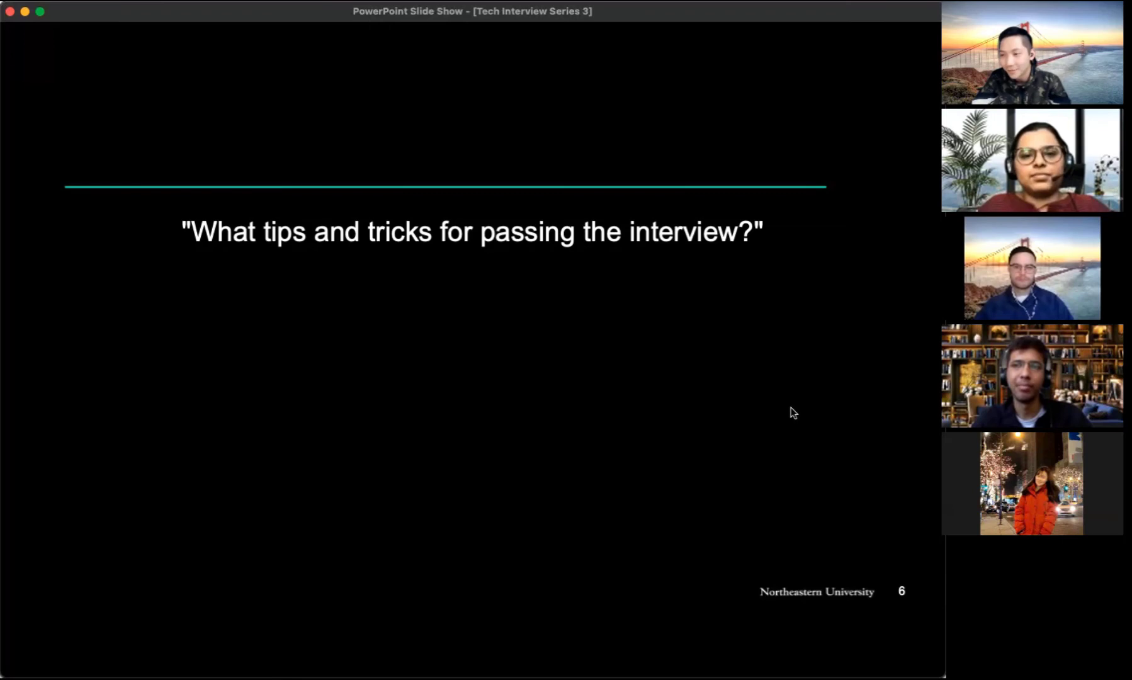
mouse_move(763, 431)
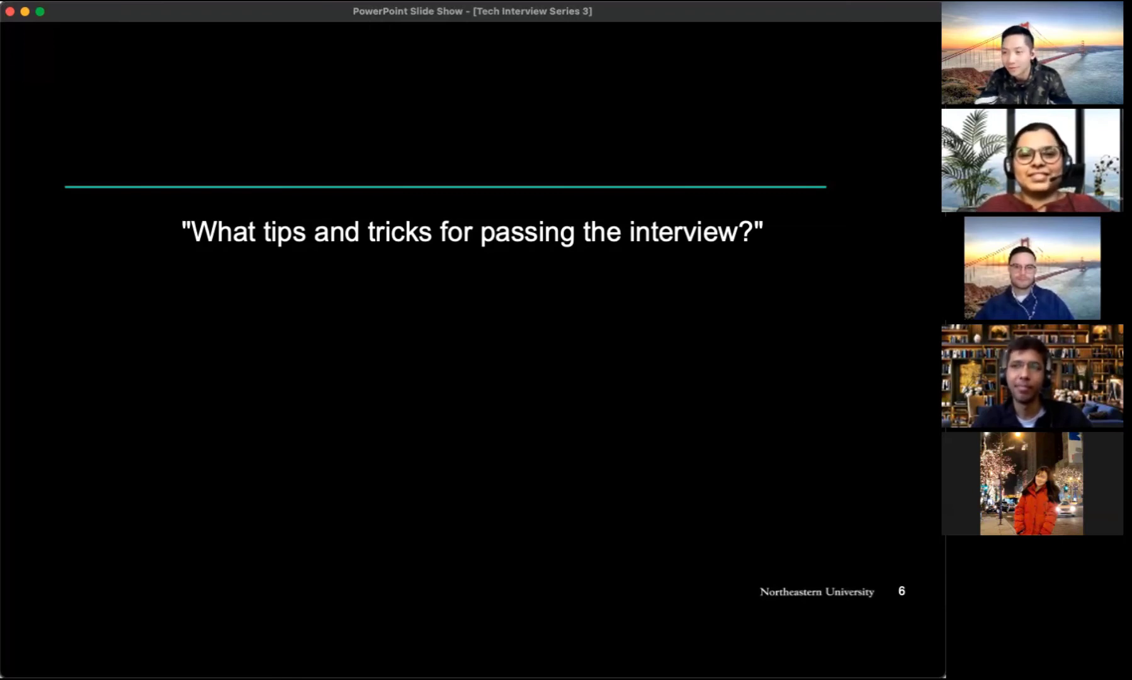
mouse_move(852, 331)
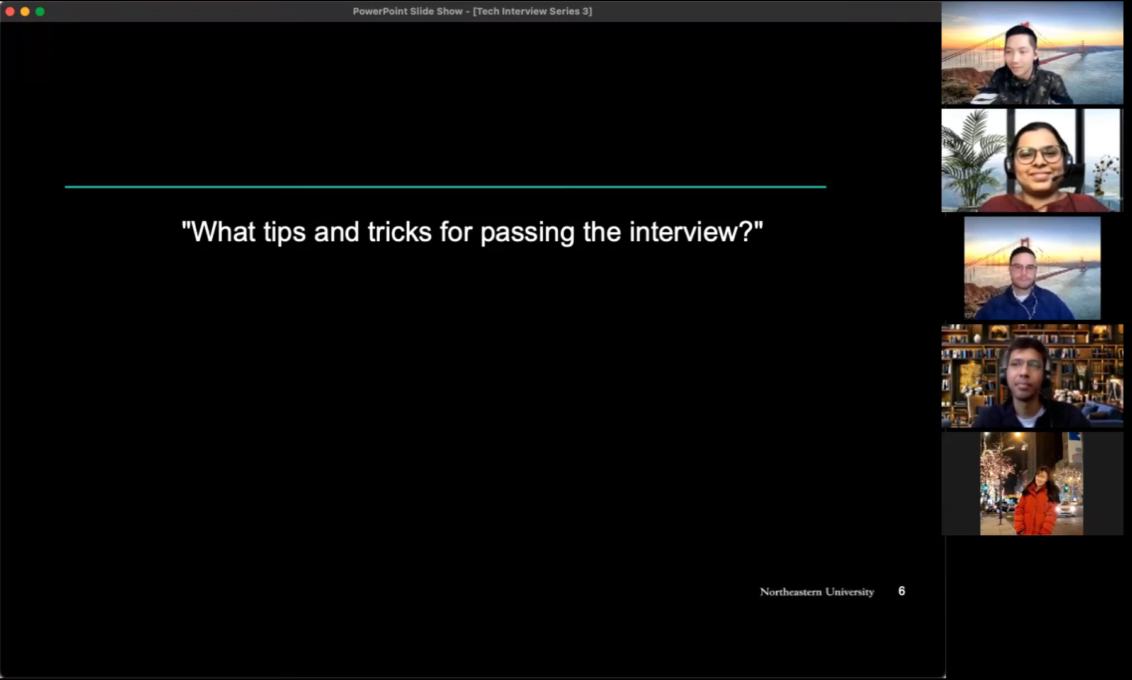
mouse_move(781, 384)
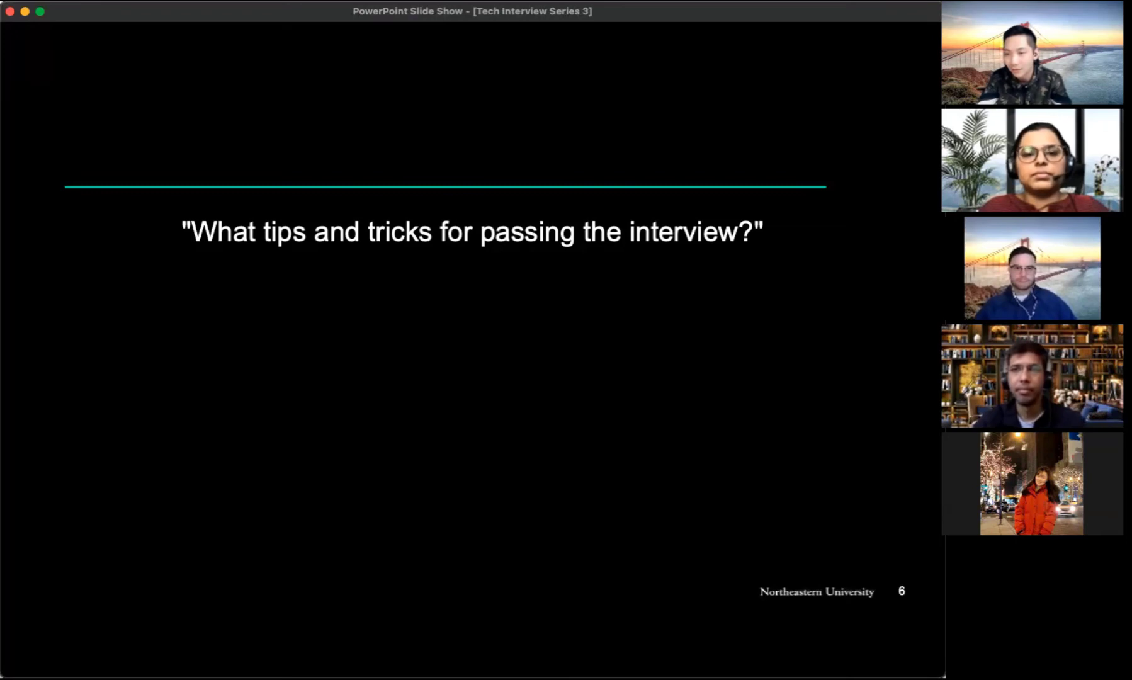
mouse_move(260, 472)
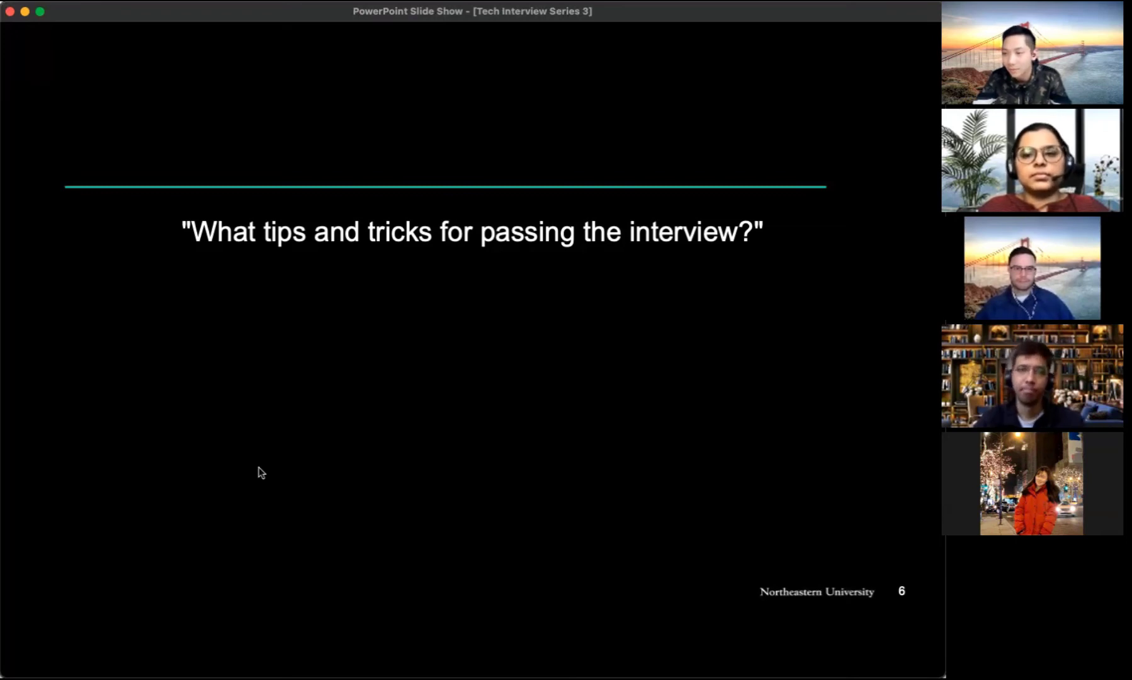
mouse_move(859, 453)
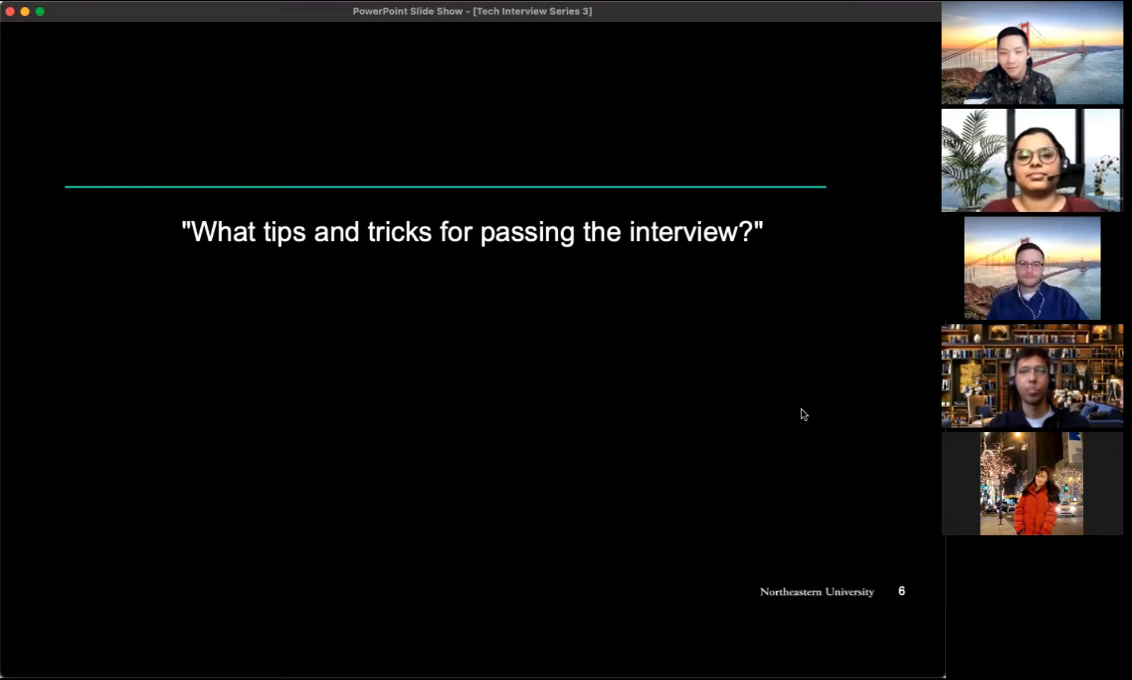
Step: Advance past the tips-and-tricks slide to the next question slide
key(right)
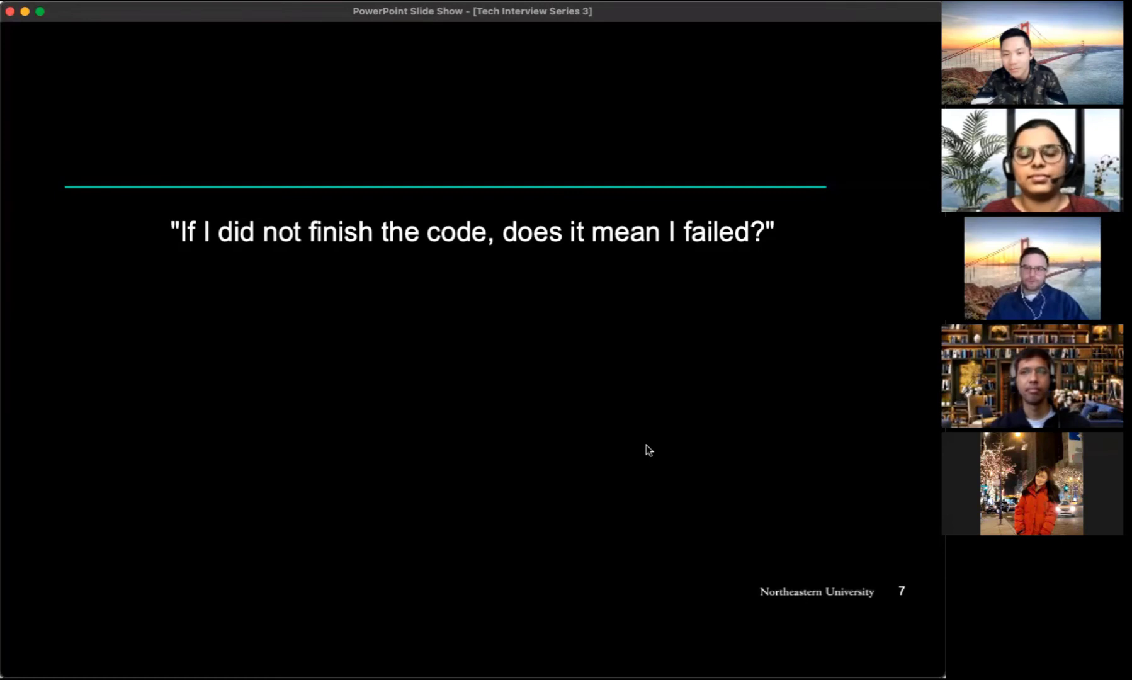
mouse_move(724, 444)
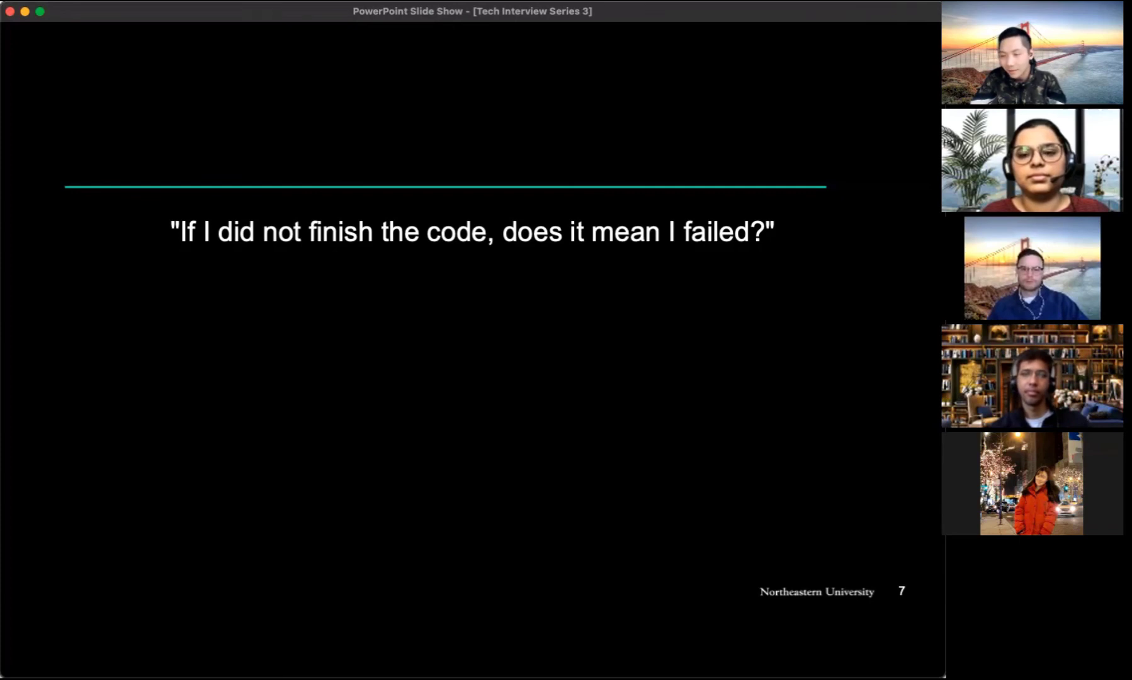
mouse_move(718, 412)
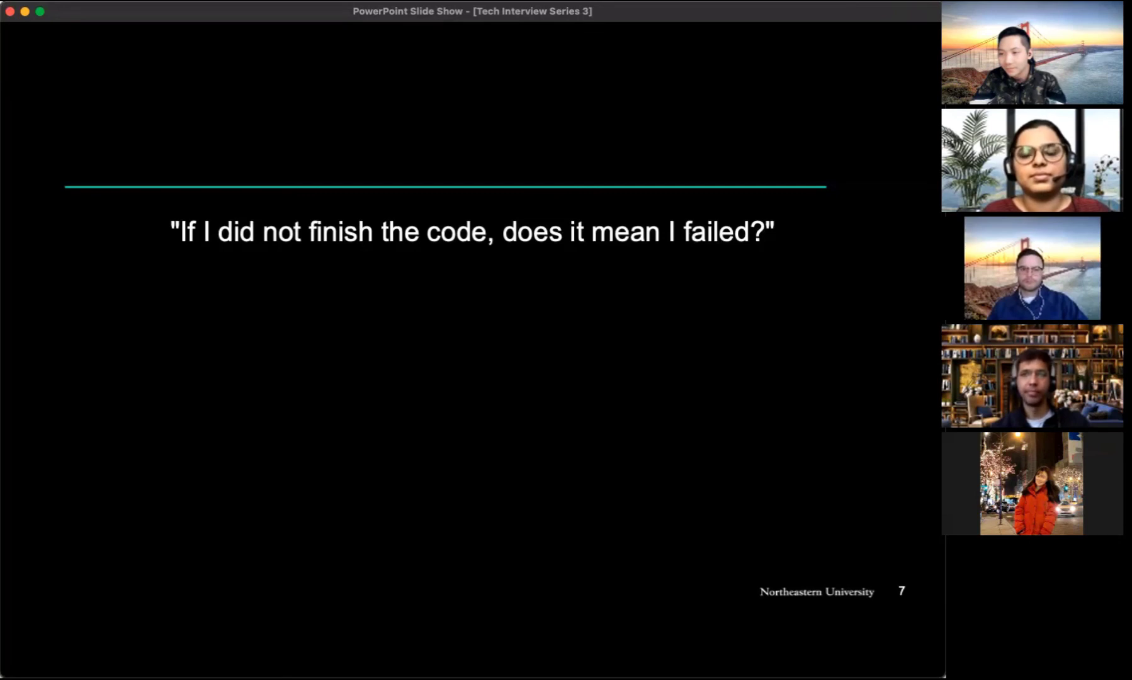
mouse_move(842, 412)
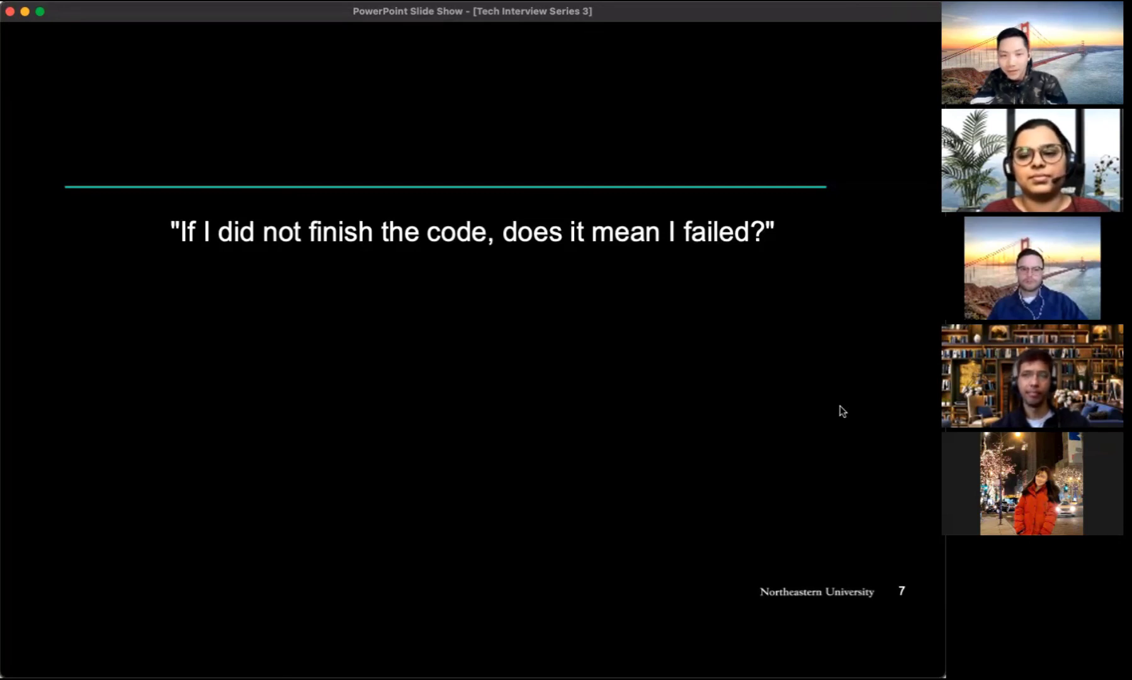
Step: Advance from slide 7 to slide 8, asking for one final piece of advice
key(right)
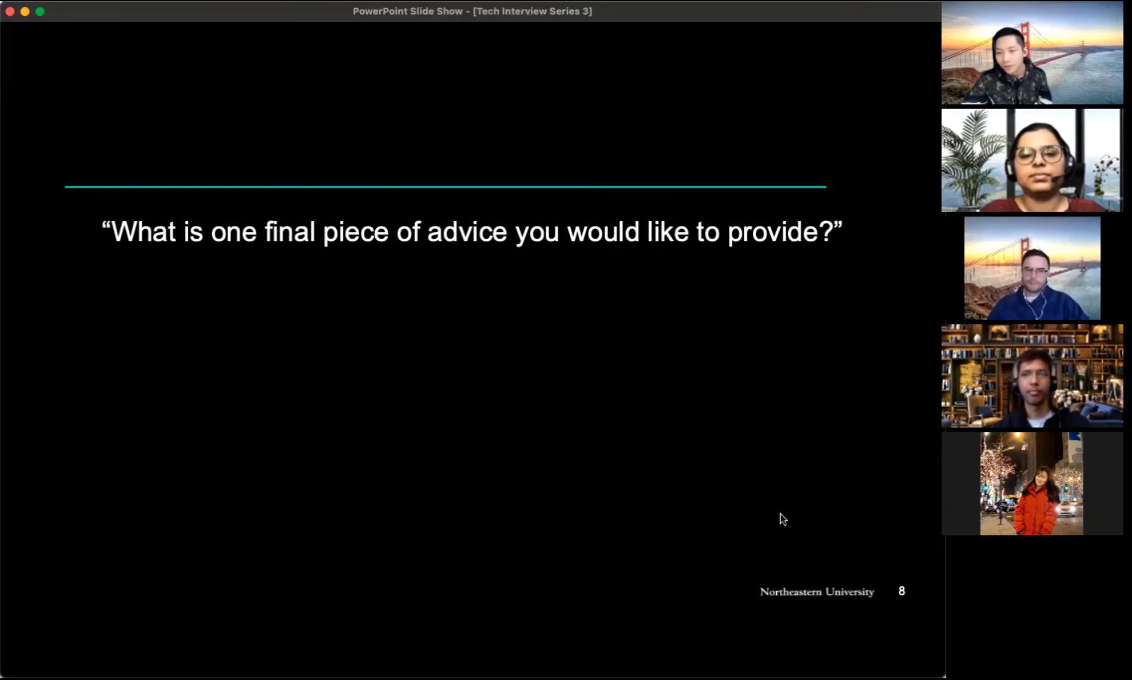
mouse_move(851, 518)
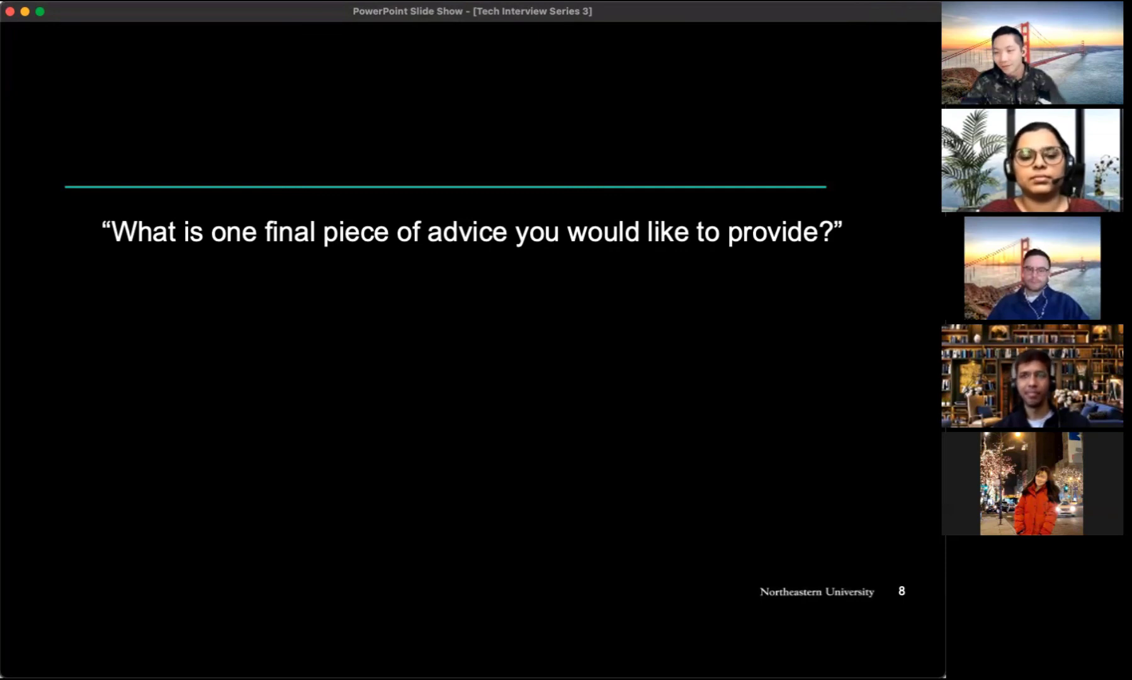
mouse_move(846, 546)
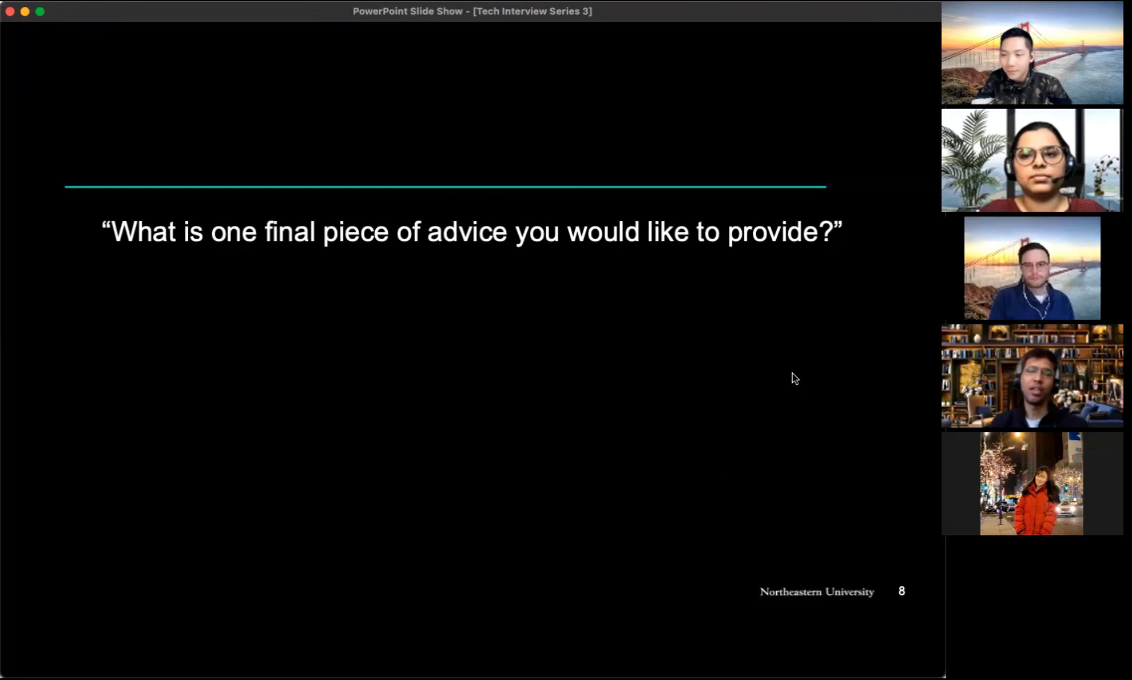
mouse_move(742, 502)
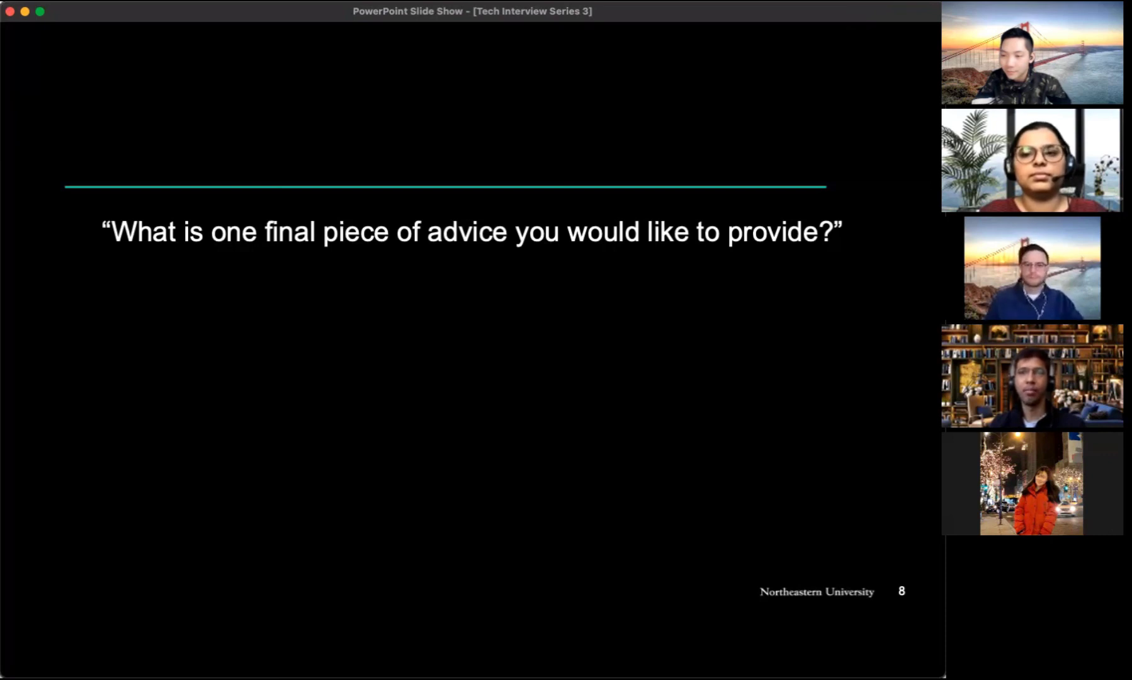
mouse_move(679, 538)
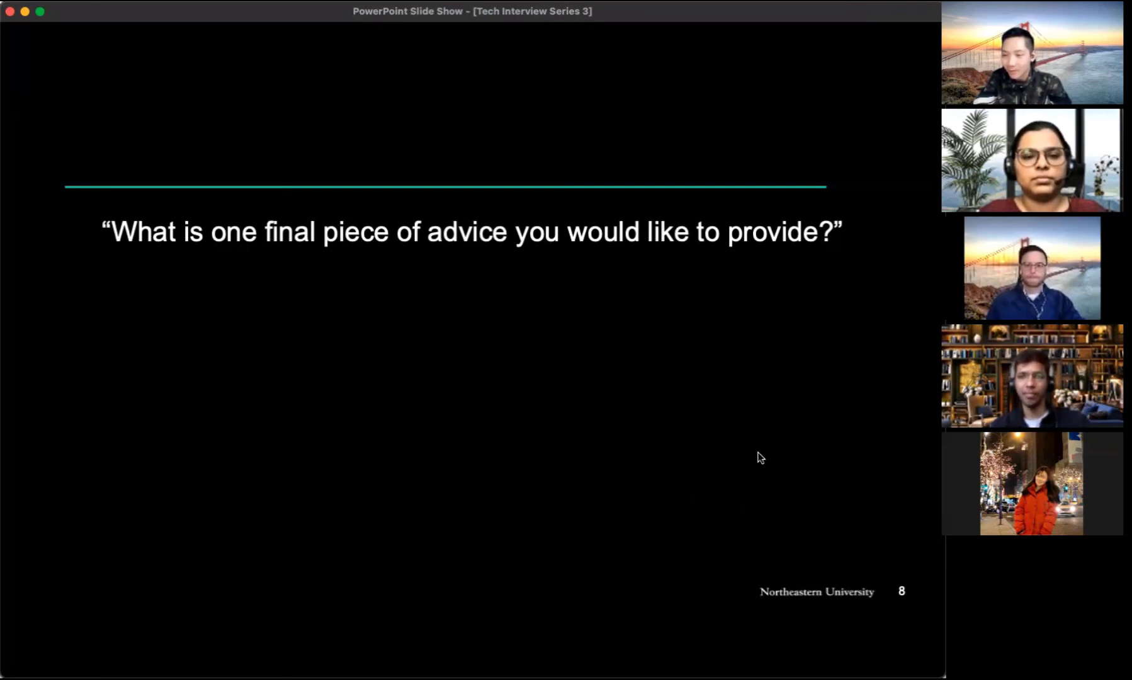
mouse_move(763, 493)
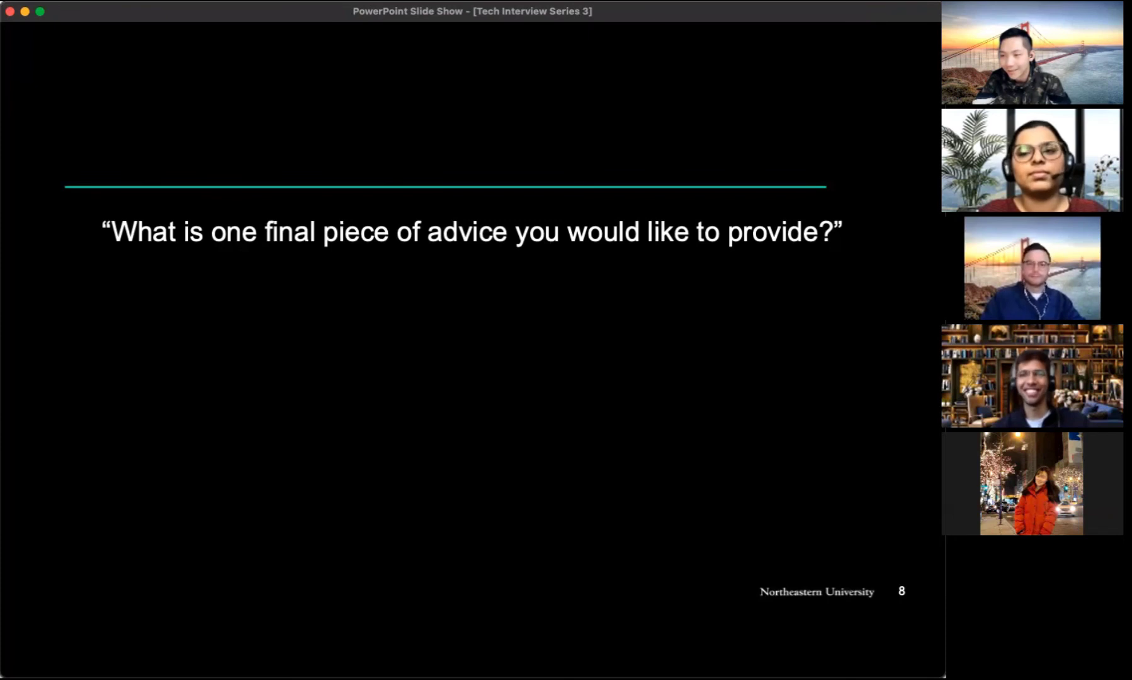
click(469, 289)
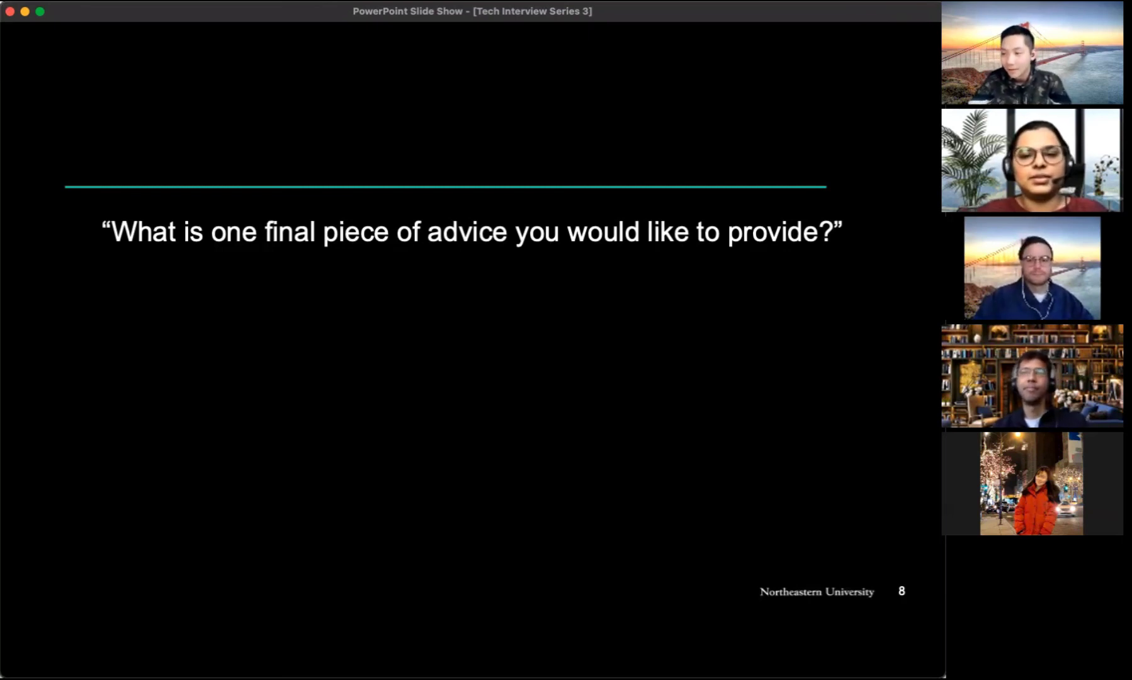
Step: Advance to the Thank You! slide with the Northeastern Khoury College logo
key(right)
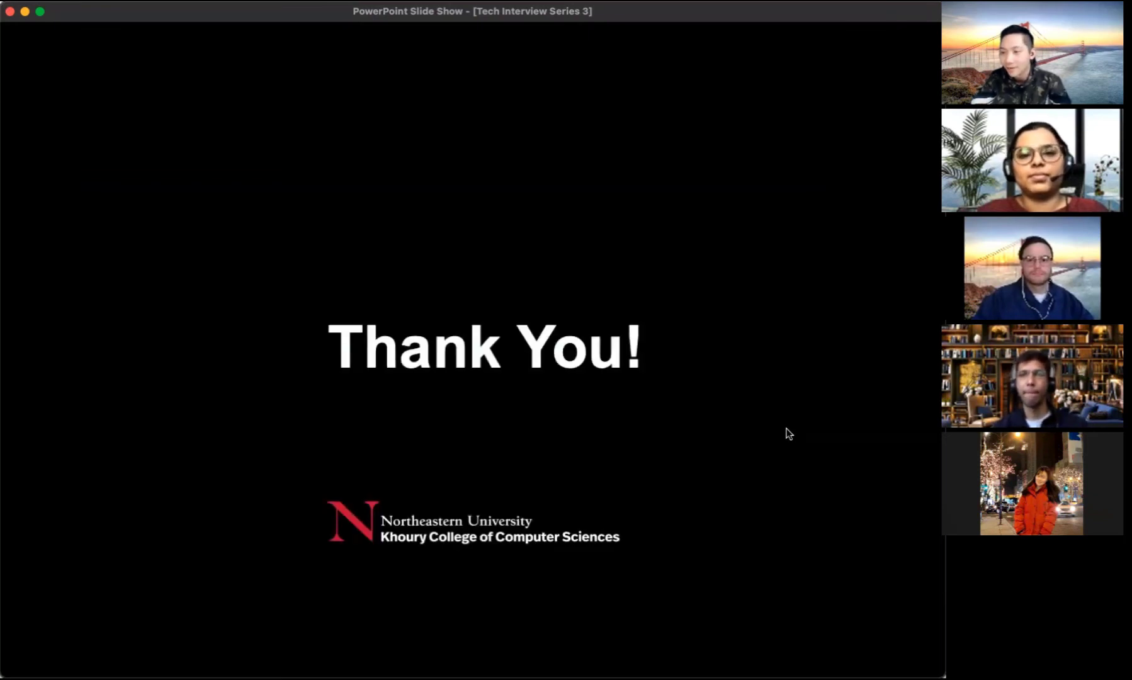
mouse_move(591, 477)
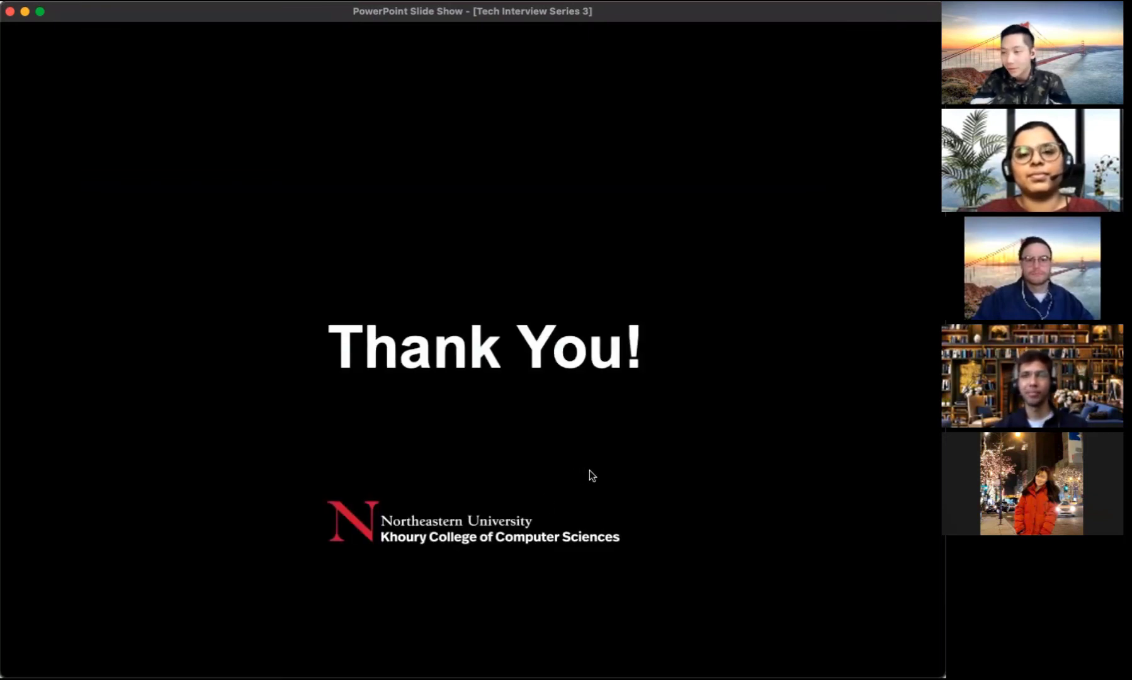
mouse_move(615, 471)
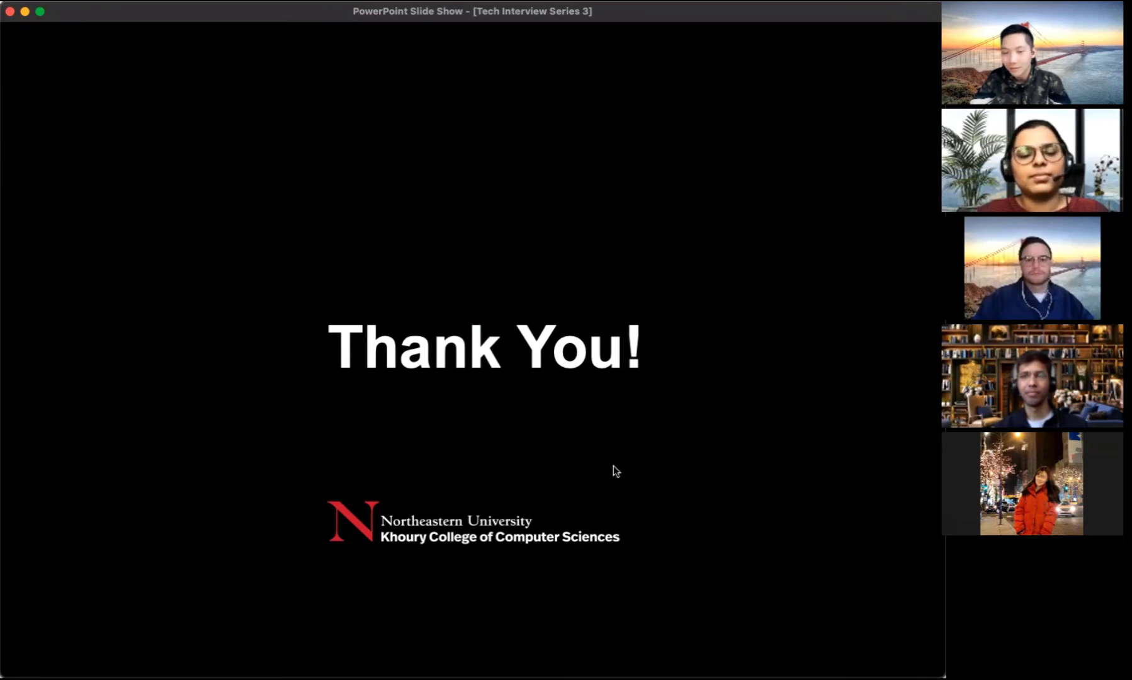